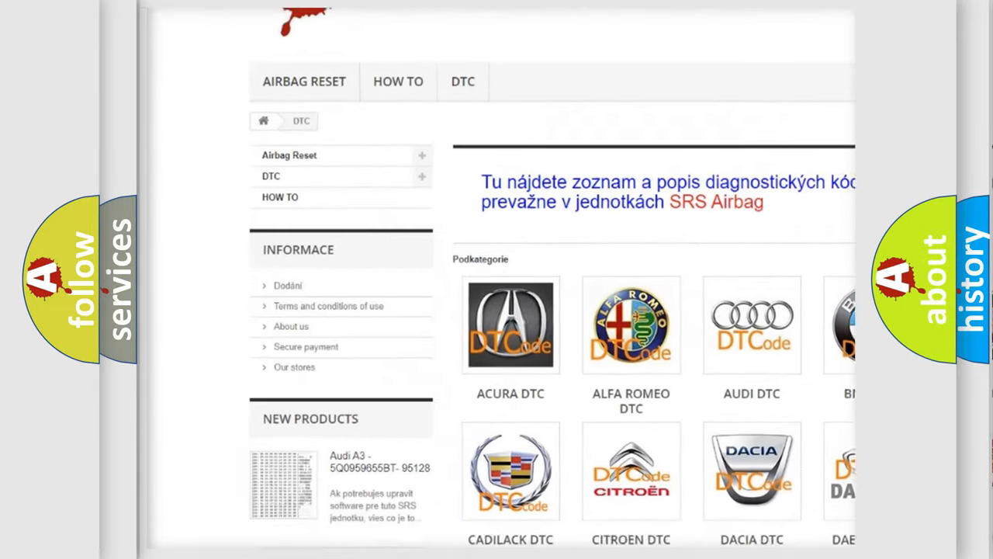
scroll("down", 3)
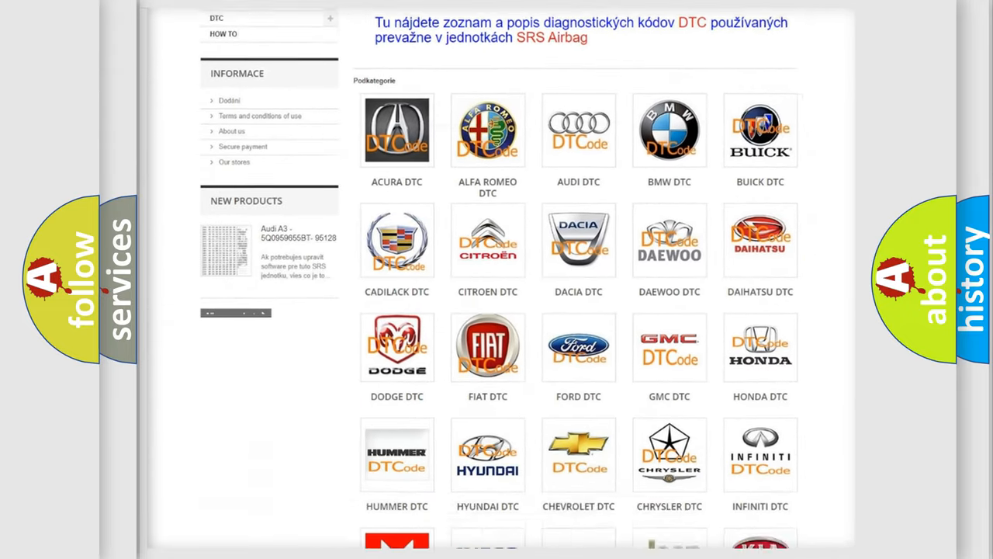
scroll("down", 3)
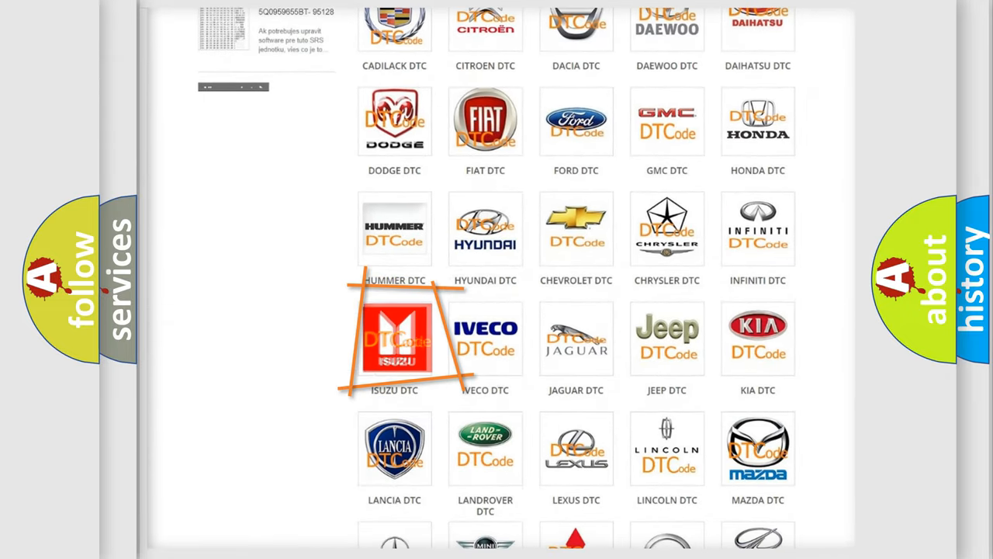